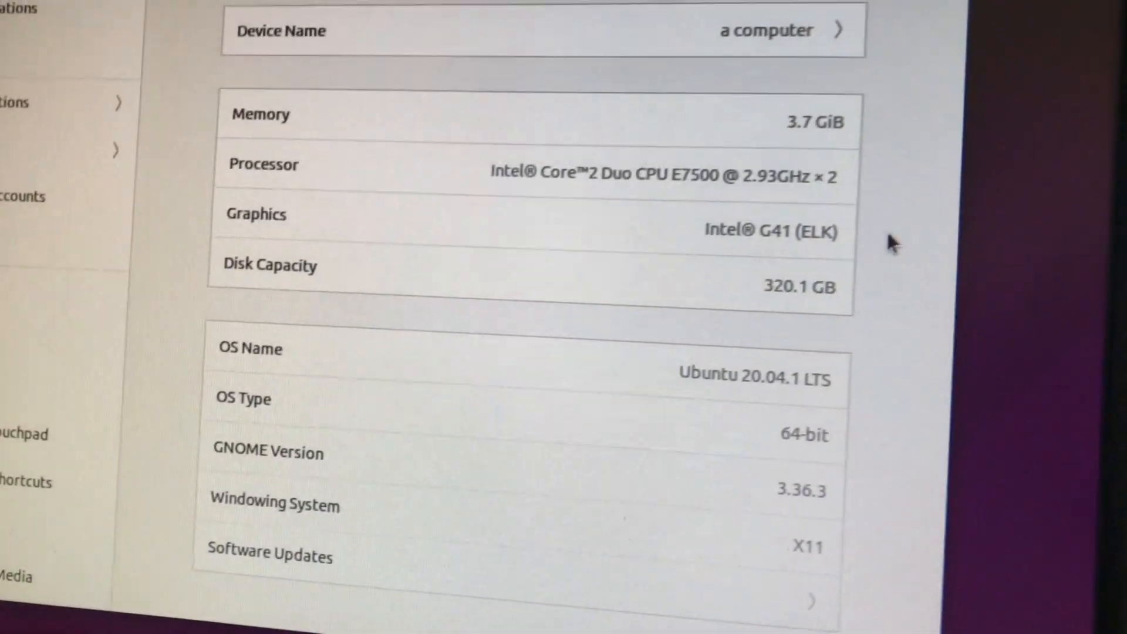
Review the About specs (Ubuntu 20.04.1 LTS, 3.7 GiB memory, 320 GB disk), then close Settings.
{"action": "scroll", "scroll_direction": "down", "scroll_amount": 3}
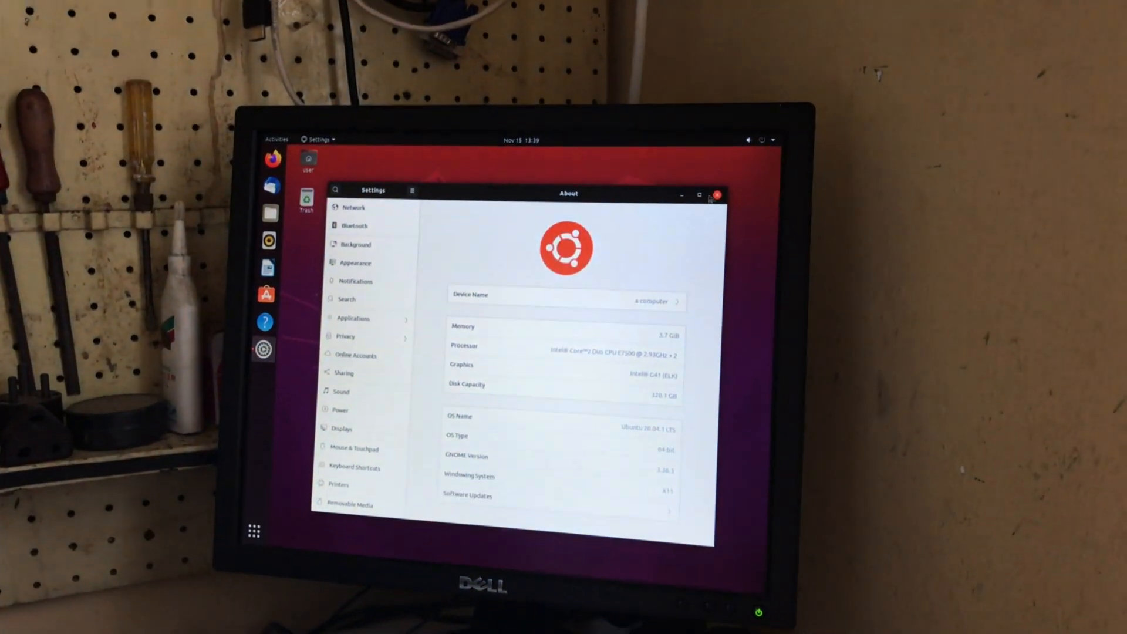
{"action": "left_click", "coordinate": [717, 195]}
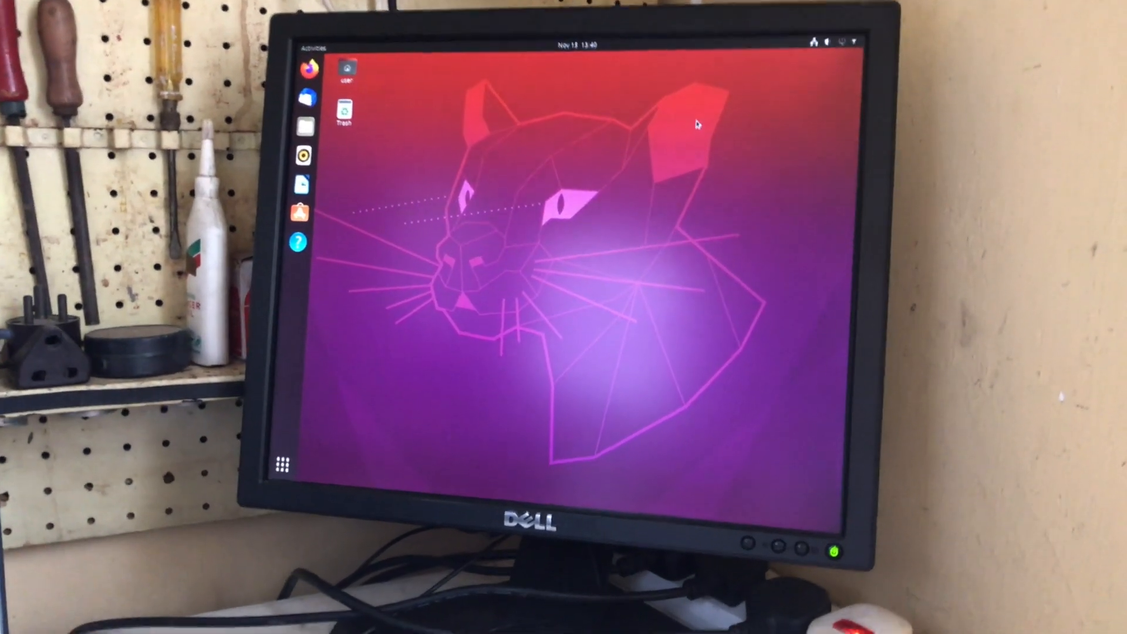
Launch Firefox from the dock on the desktop.
{"action": "left_click", "coordinate": [852, 51]}
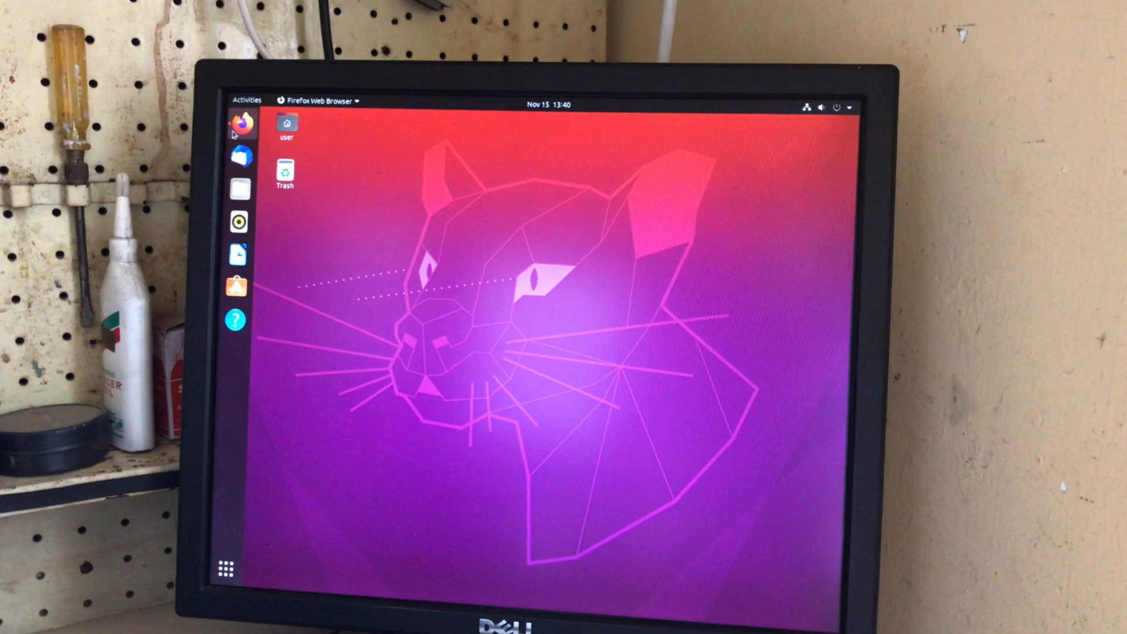
{"action": "left_click", "coordinate": [240, 122]}
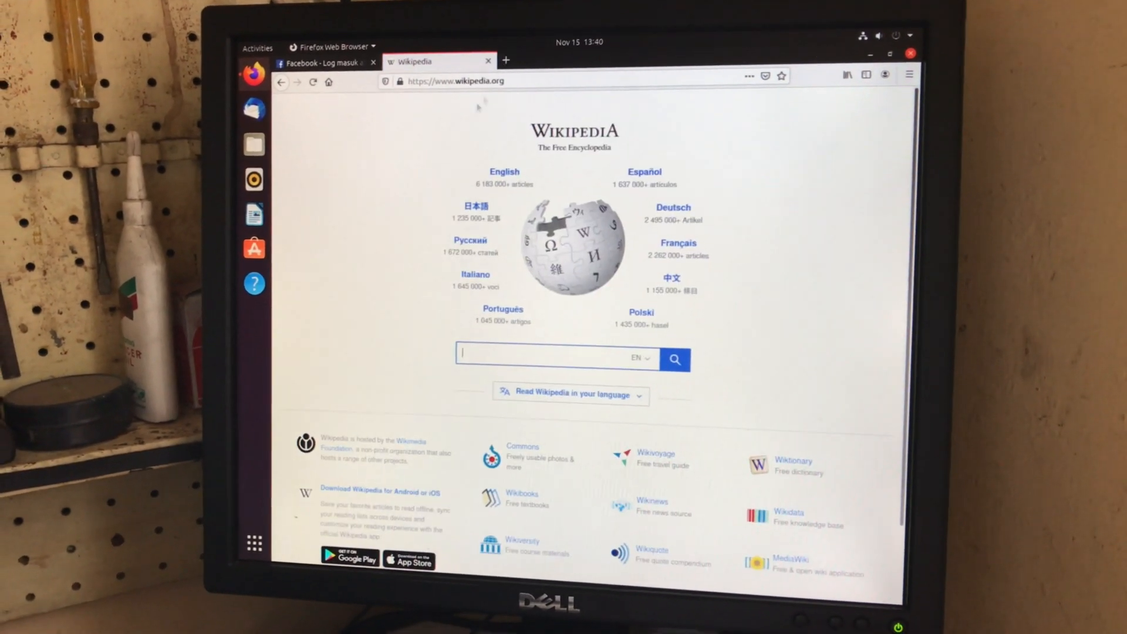
Open the English Wikipedia Main Page and scroll down through it.
{"action": "left_click", "coordinate": [504, 170]}
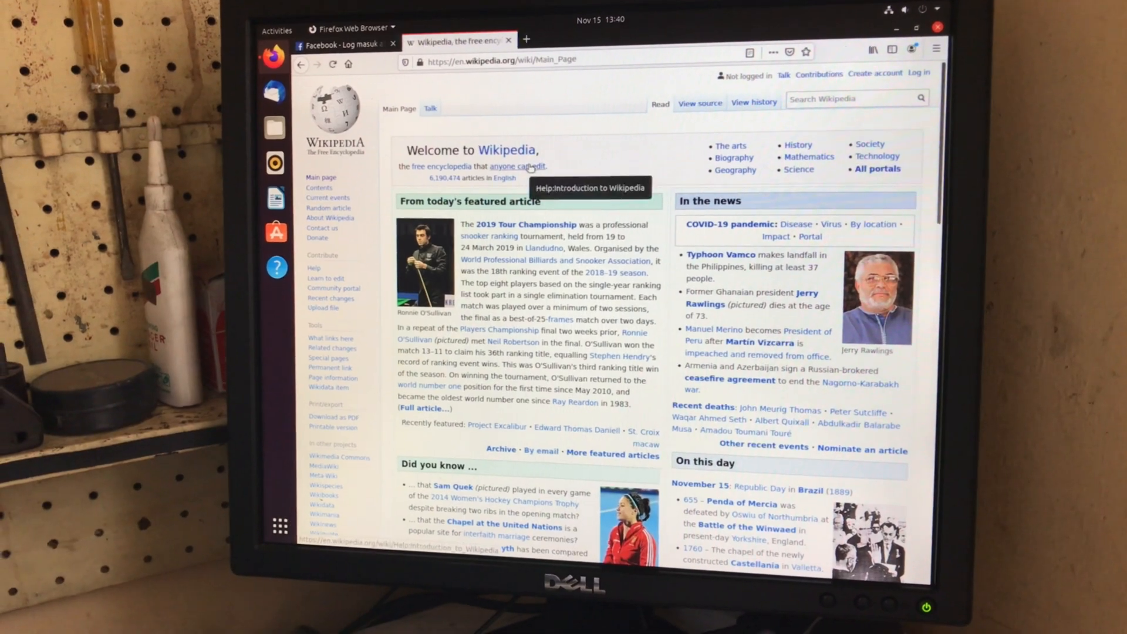
{"action": "scroll", "scroll_direction": "down", "scroll_amount": 3}
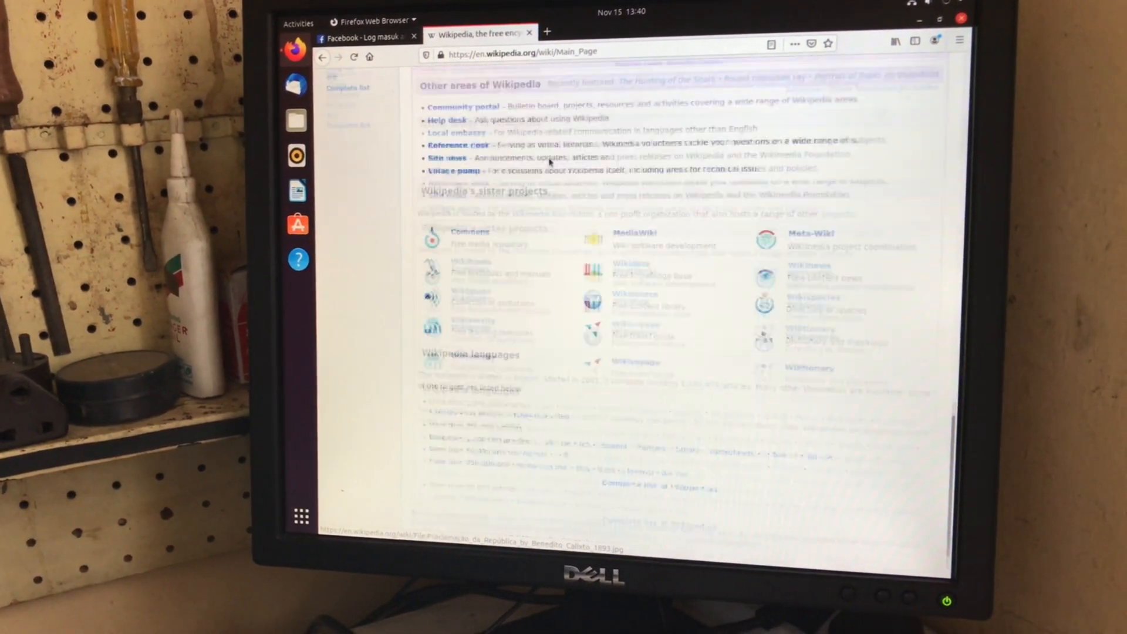
{"action": "left_click", "coordinate": [298, 516]}
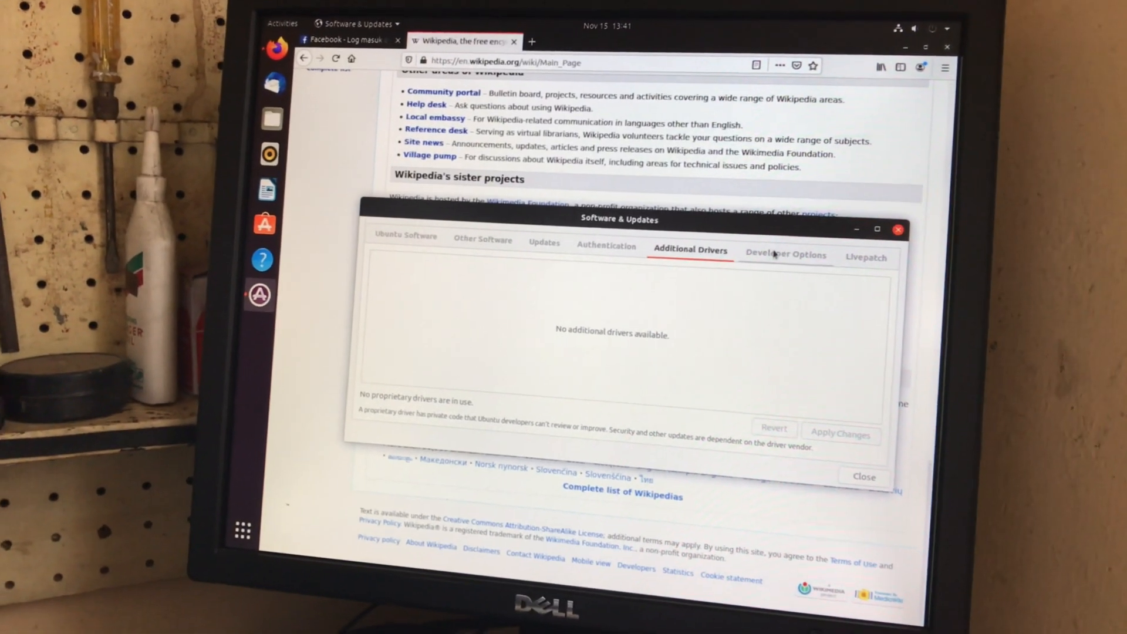
View the Other Software partner sources, then the Ubuntu Software sources using the Malaysia server.
{"action": "left_click", "coordinate": [483, 239]}
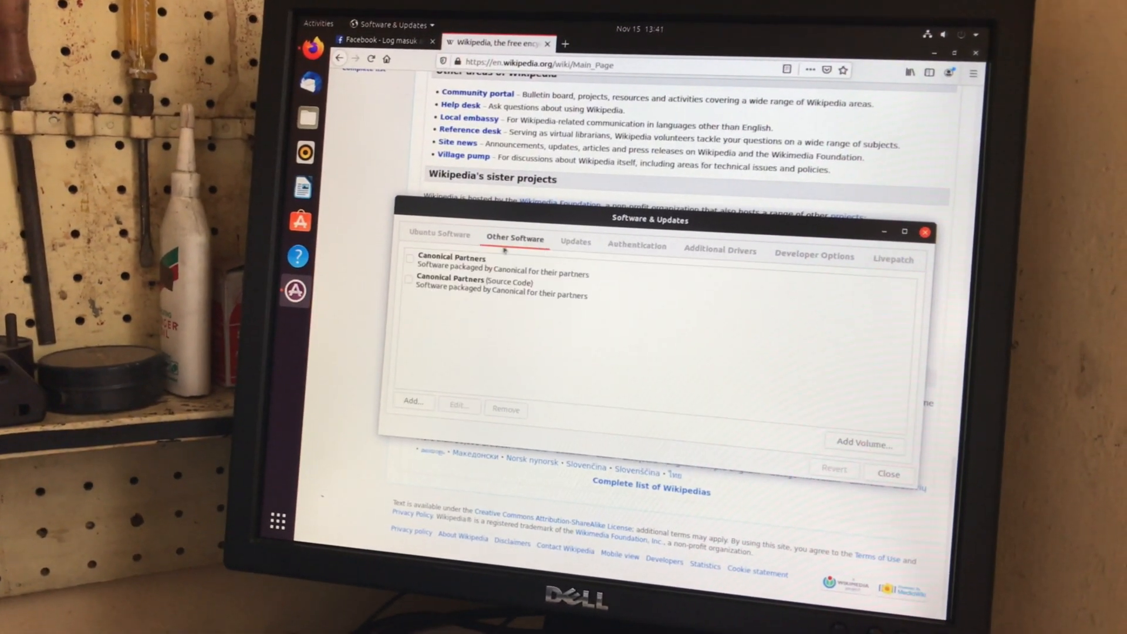
{"action": "left_click", "coordinate": [439, 234]}
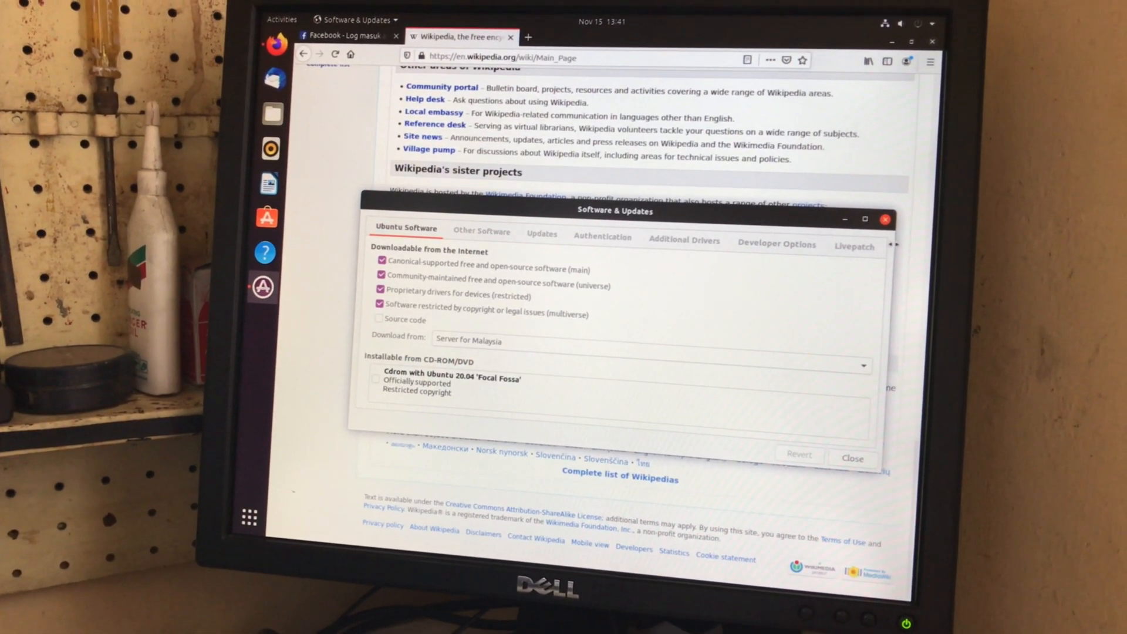